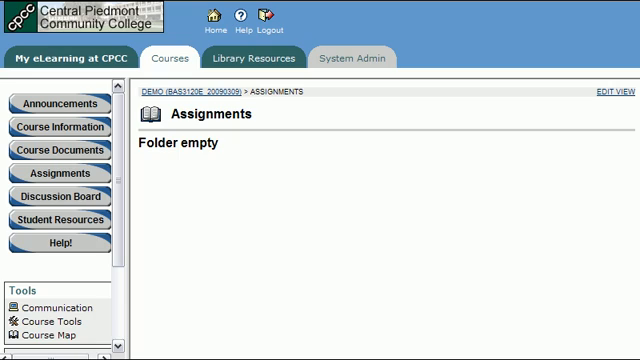
mouse_move(220, 223)
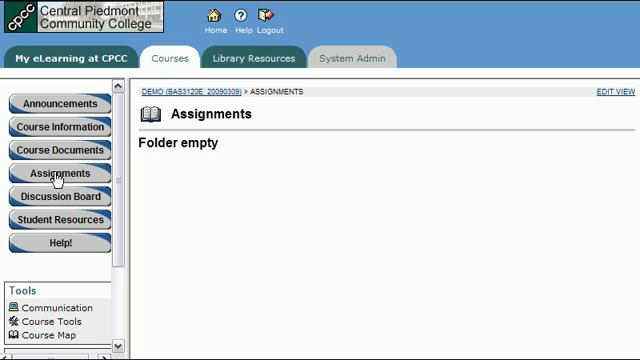
mouse_move(229, 197)
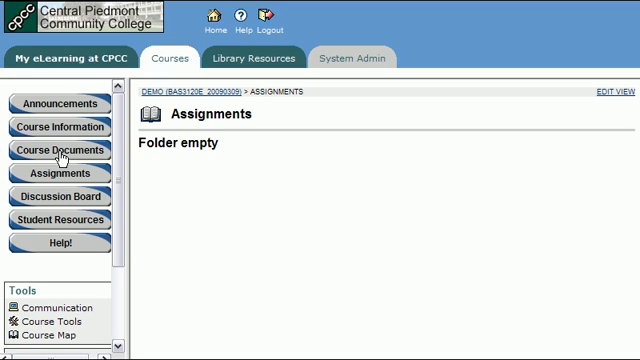
mouse_move(343, 240)
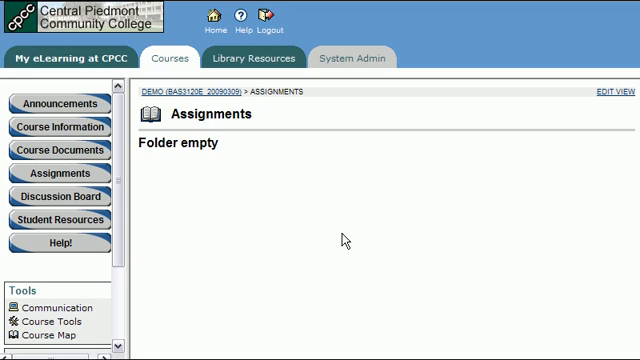
mouse_move(612, 98)
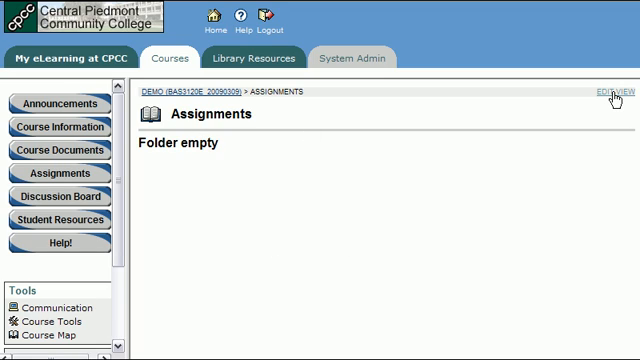
- Put the Assignments folder in edit view and choose Assignment as the content type
click(594, 93)
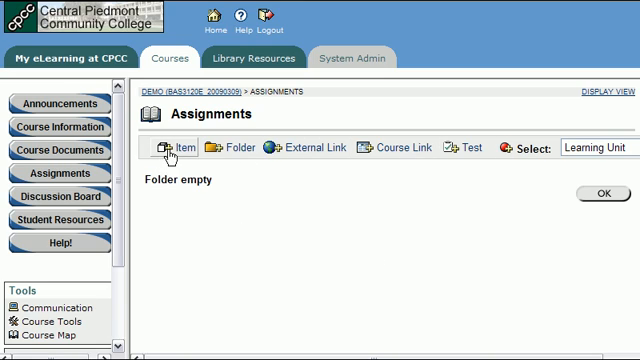
mouse_move(572, 261)
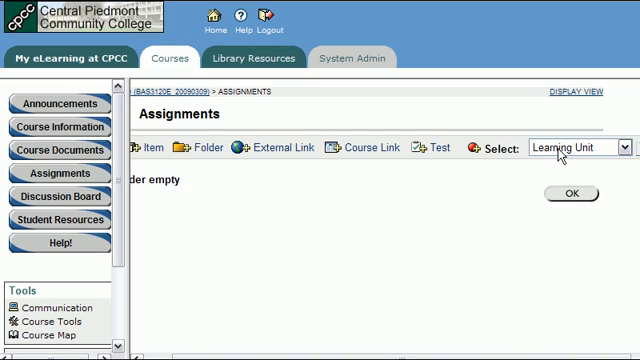
click(585, 147)
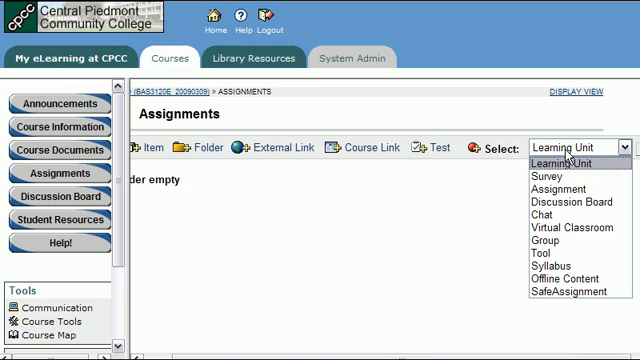
mouse_move(566, 189)
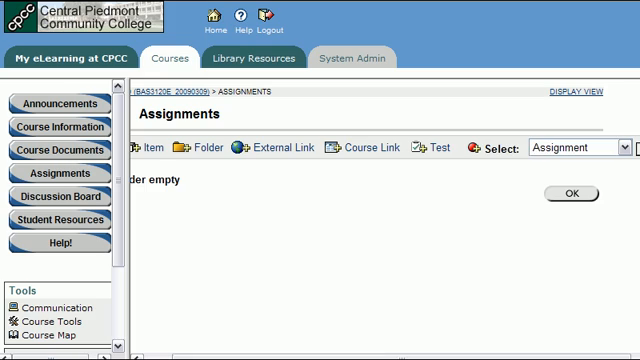
click(146, 147)
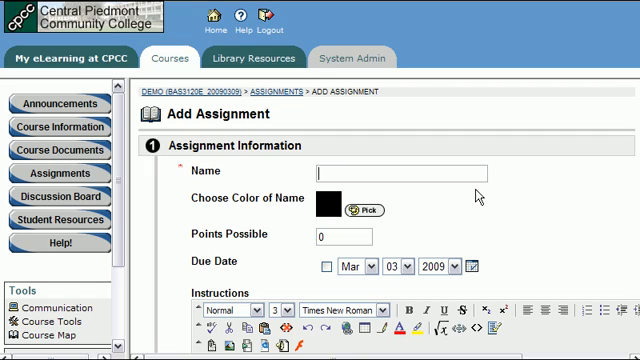
- Name the assignment 'Essay 1', worth 100 points, due March 30, 2009
text(Essay)
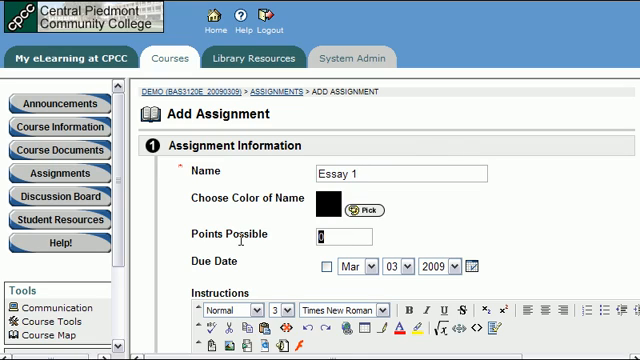
text(100)
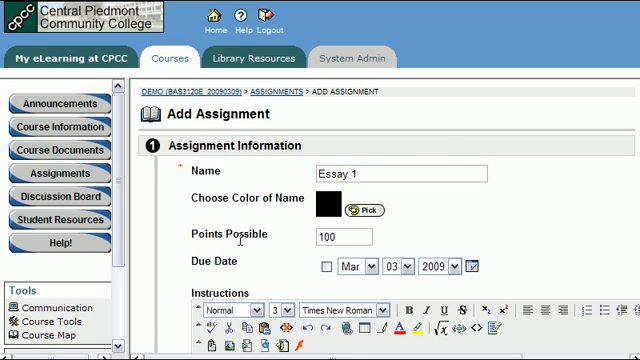
scroll(down, 3)
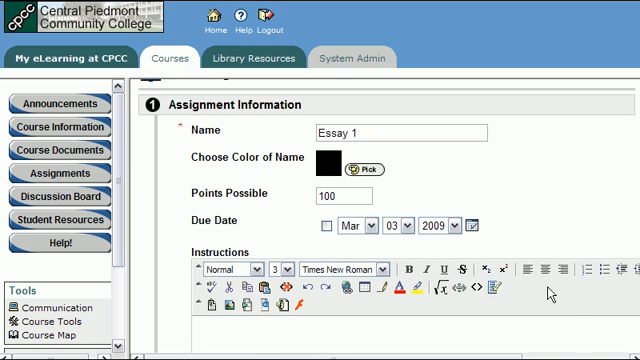
click(324, 225)
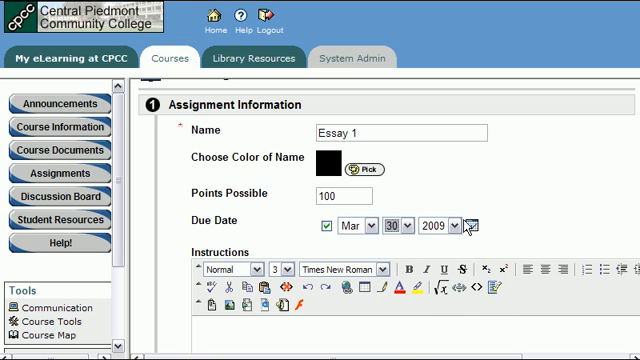
scroll(down, 3)
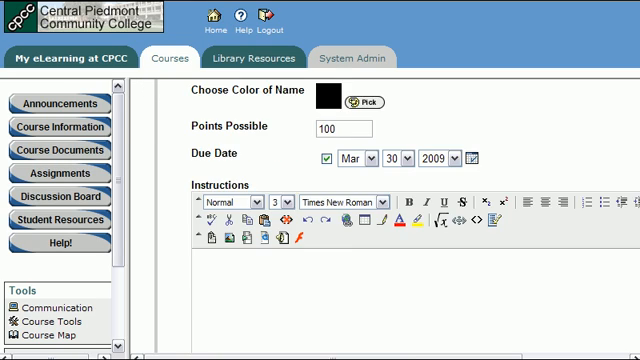
scroll(down, 3)
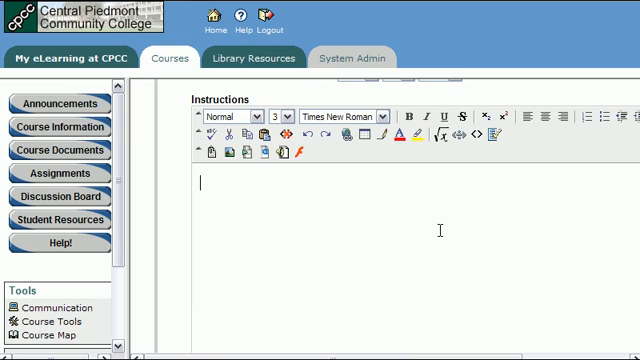
- Enter instructions: write a 2 page essay on globalism's impact on job search after CPCC
text(Write a 2 page essa)
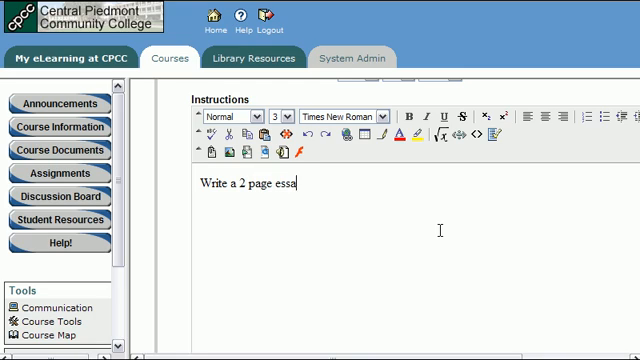
text(y o)
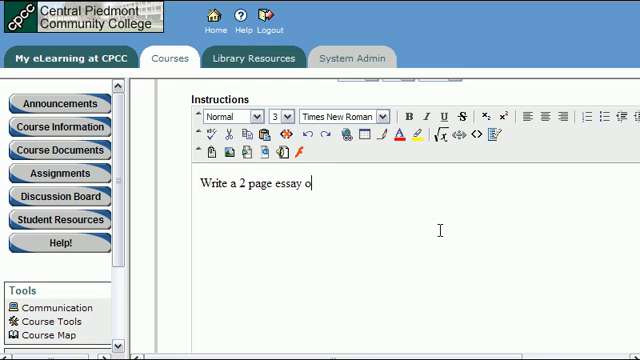
text(n how gloablism)
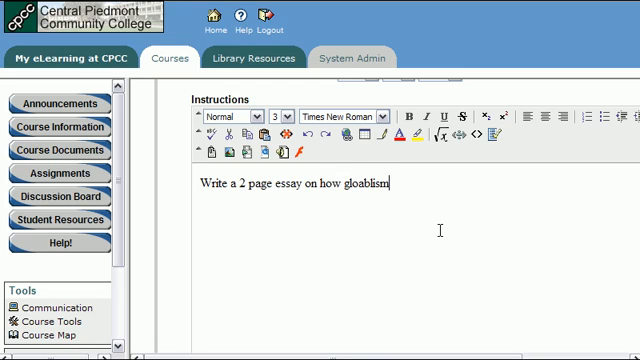
key(Backspace)
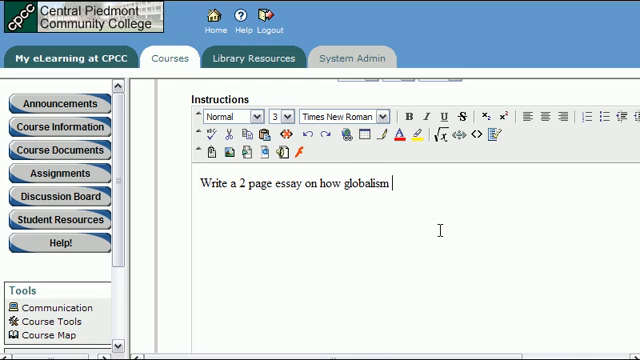
text(may impact y)
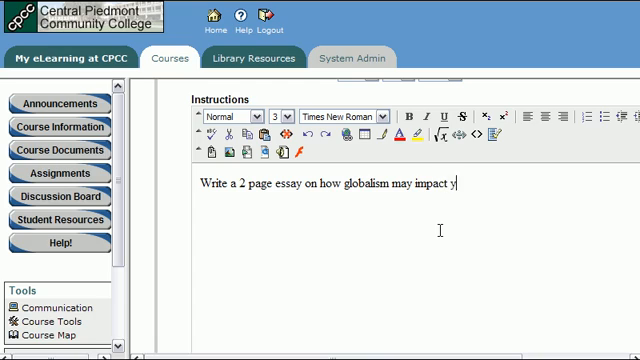
text(our jojb s)
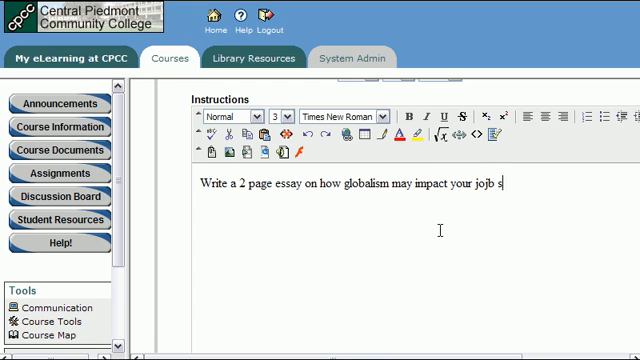
text(earch upon)
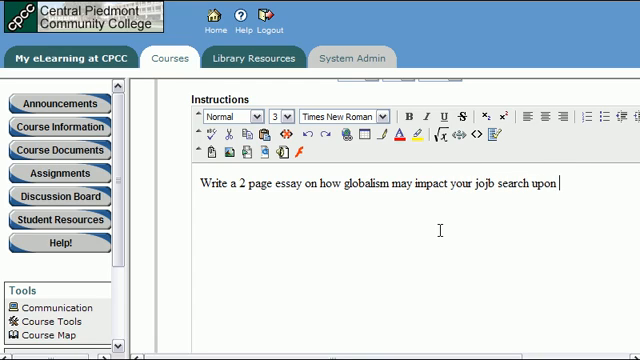
text(graduating f)
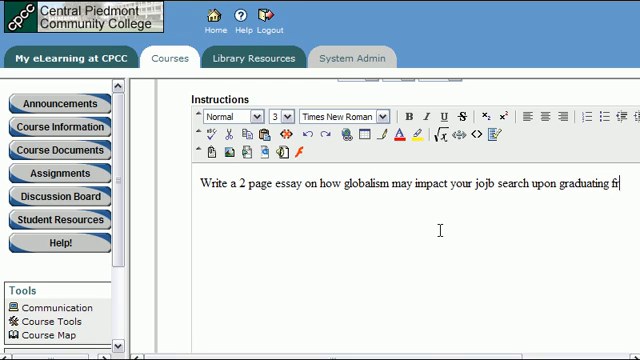
text(rom CPCC.)
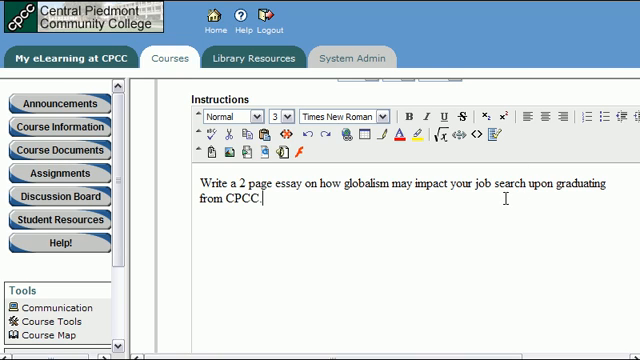
- Attach the example essay file under a descriptive link name and submit the assignment
scroll(down, 3)
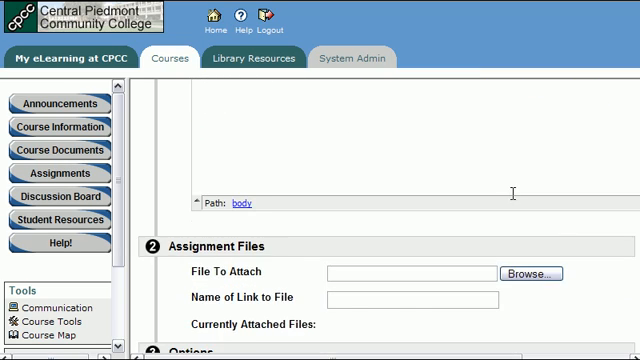
scroll(down, 3)
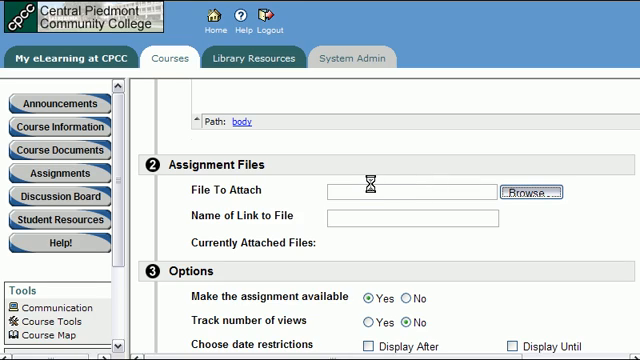
click(533, 192)
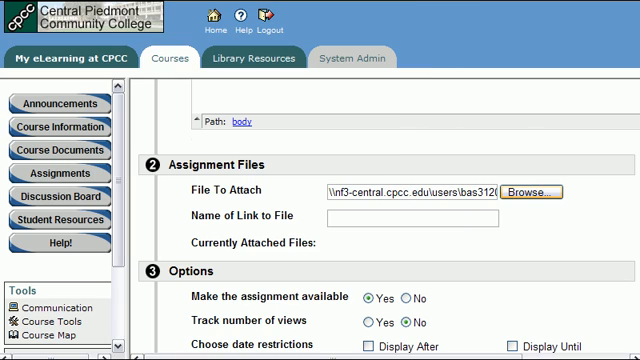
text(Click here for)
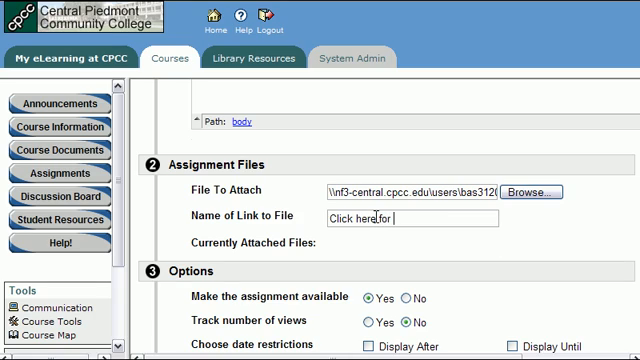
text(an example)
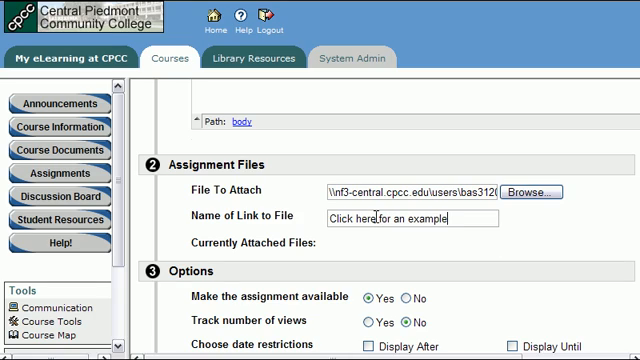
text(essay)
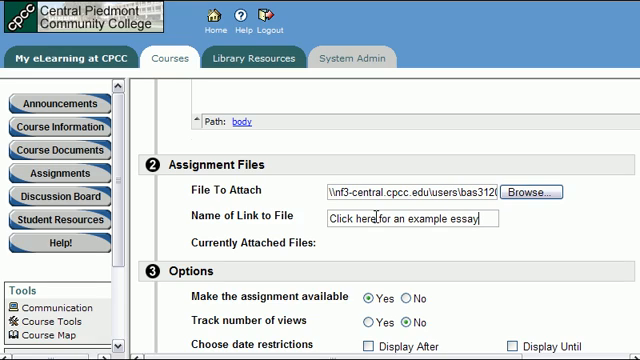
text(that)
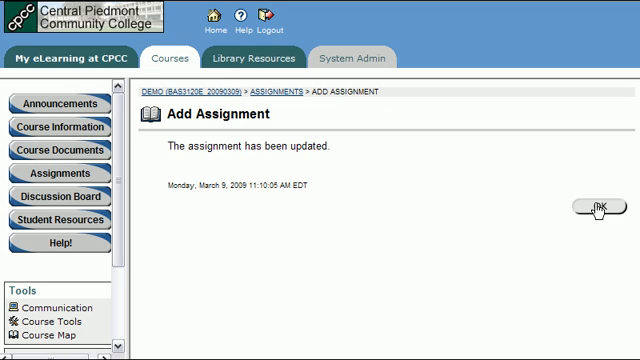
- Acknowledge the update and return to the Assignments list showing Essay 1
click(597, 209)
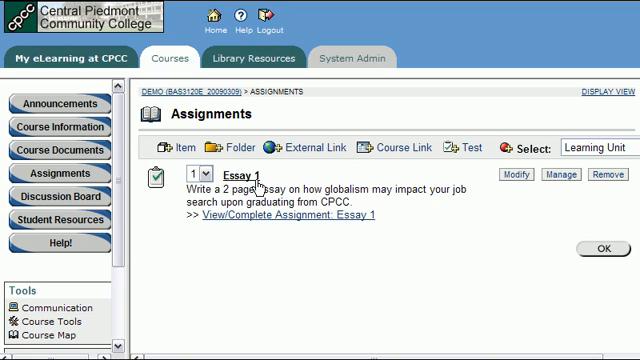
drag(198, 190, 378, 206)
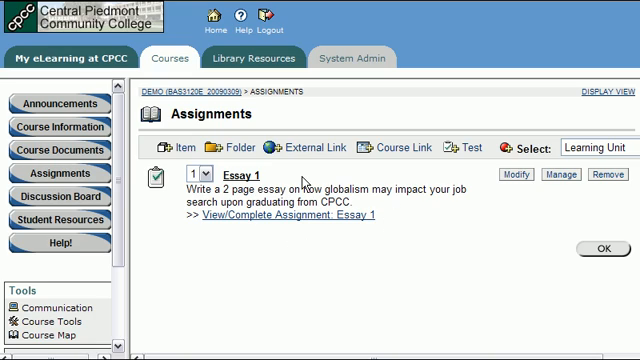
mouse_move(514, 176)
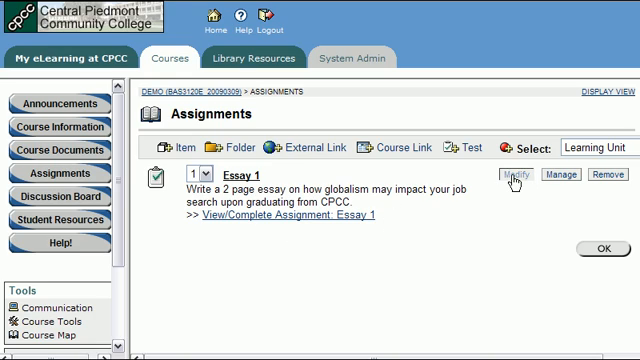
click(517, 174)
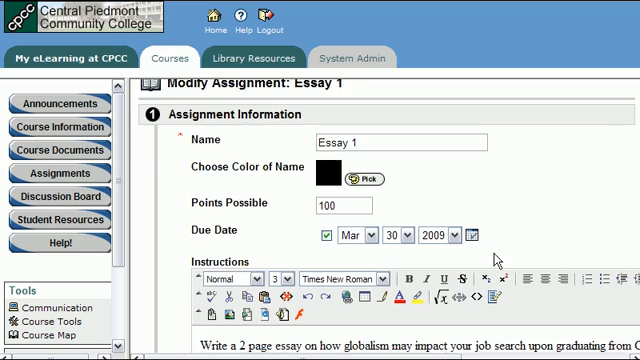
scroll(down, 3)
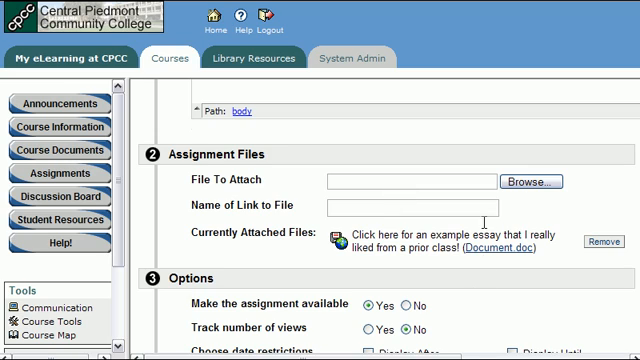
scroll(down, 3)
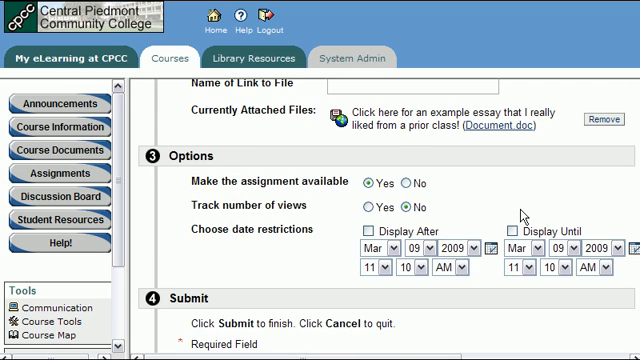
scroll(down, 3)
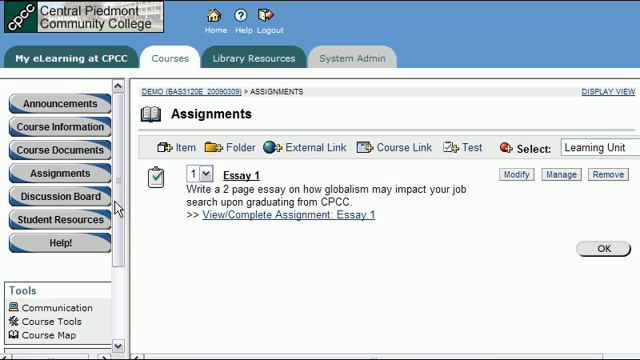
scroll(down, 3)
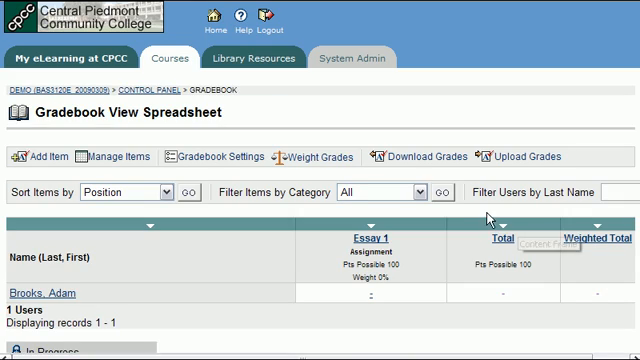
scroll(down, 3)
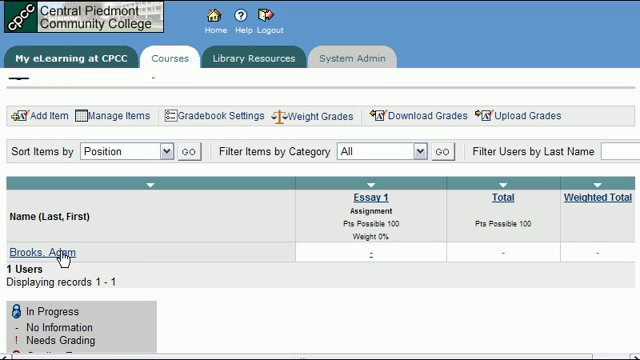
mouse_move(234, 266)
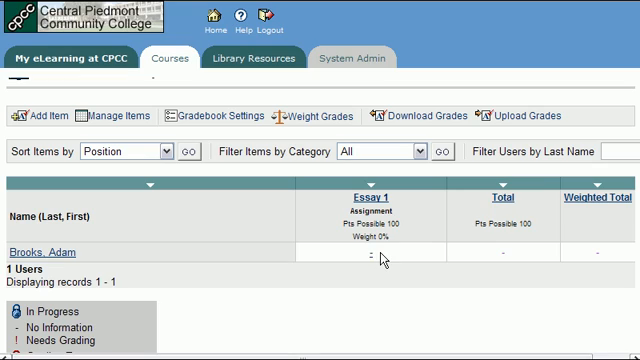
mouse_move(379, 260)
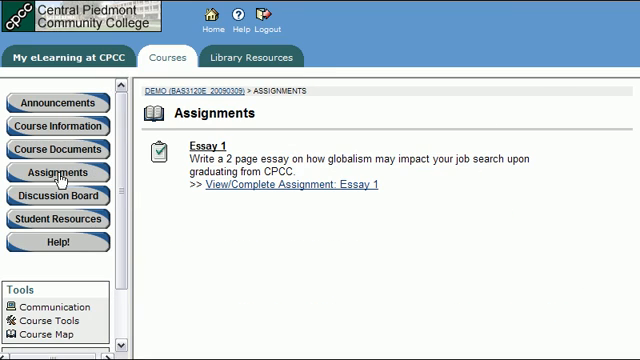
mouse_move(205, 152)
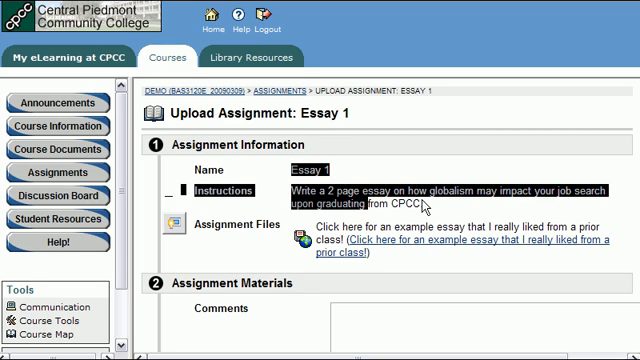
- Scroll the student's Essay 1 upload page past the instructions and example essay link
scroll(down, 3)
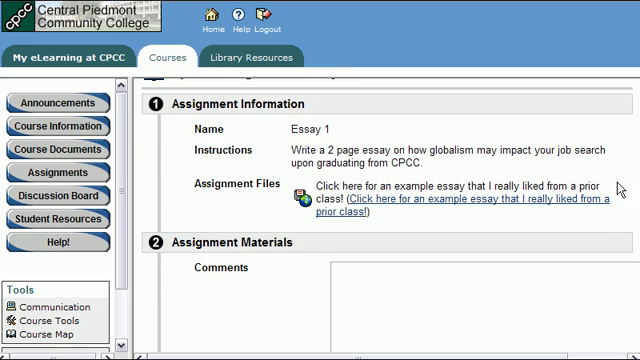
scroll(down, 3)
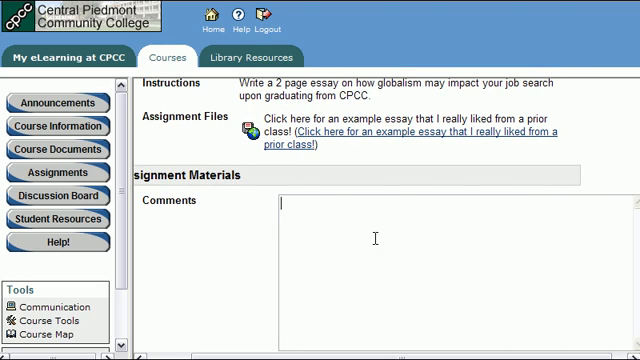
- Comment 'I was up all night. I hope that you like the paper!' on the submission
text(I was)
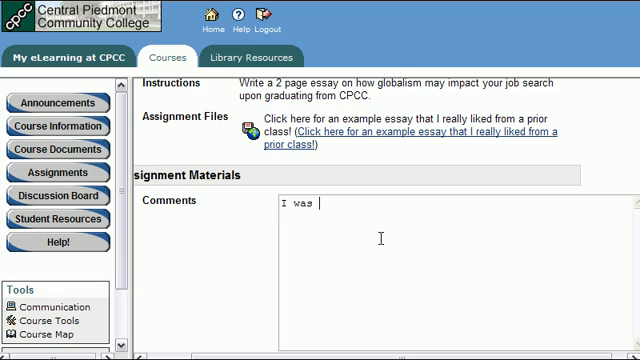
text(up all night.)
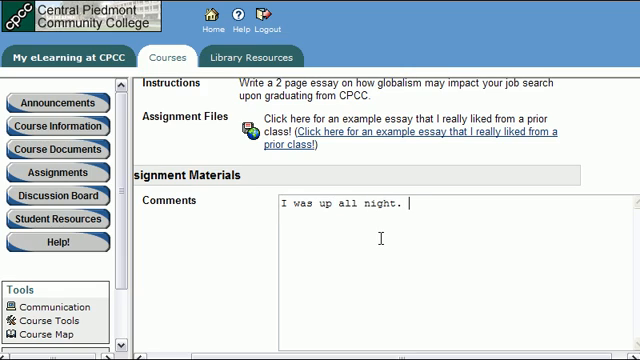
text(I hope that you l)
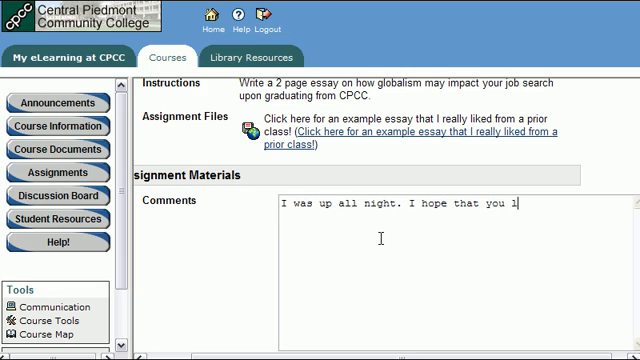
text(ike the paper)
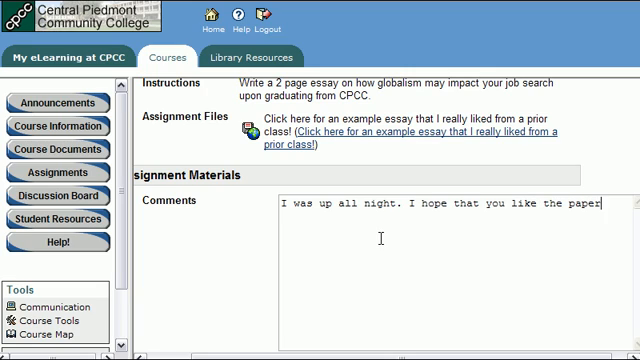
text(!)
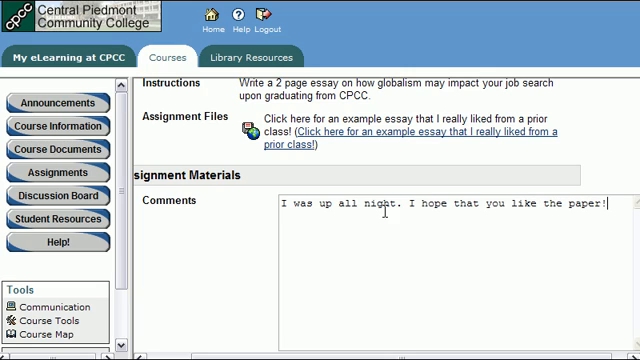
scroll(down, 3)
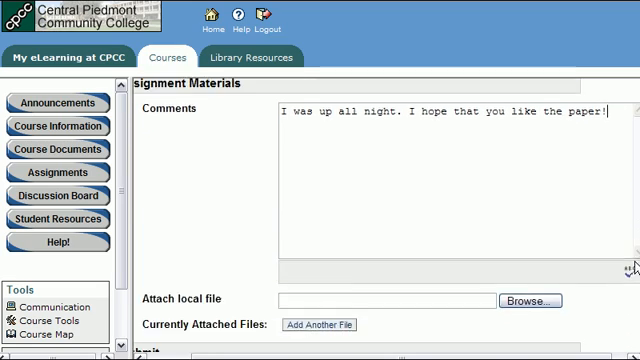
scroll(down, 3)
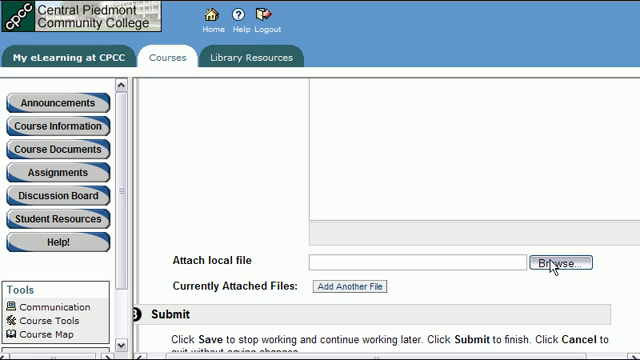
- Attach Presentation.ppt and select Document.doc as a second submission file
click(561, 263)
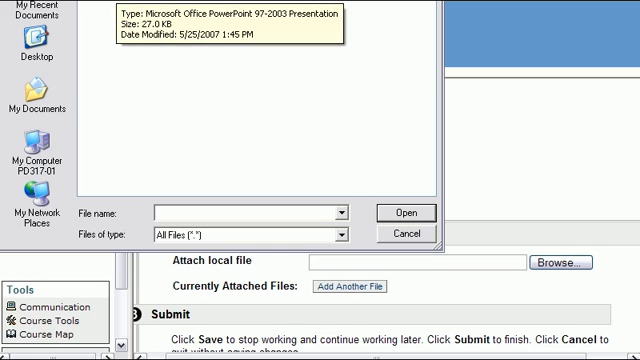
click(404, 213)
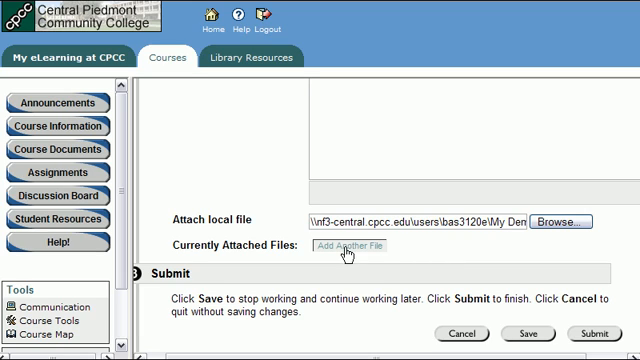
click(356, 247)
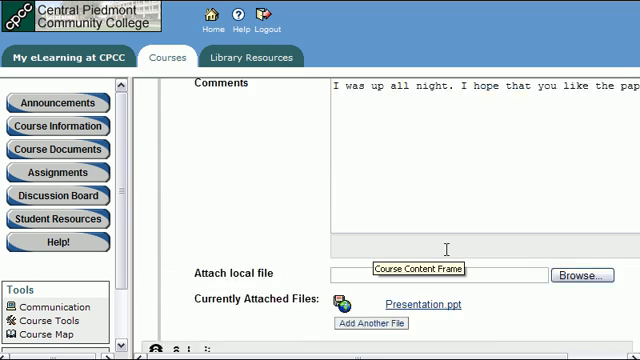
scroll(down, 3)
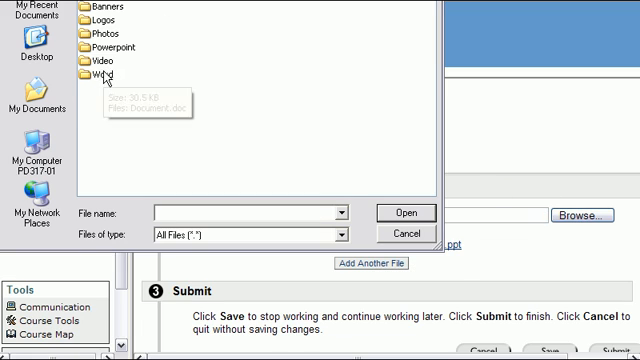
click(406, 213)
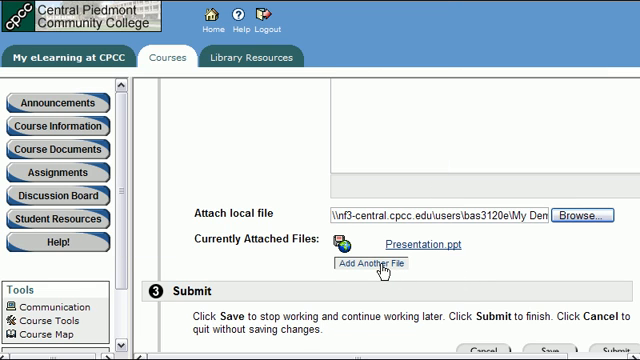
scroll(down, 3)
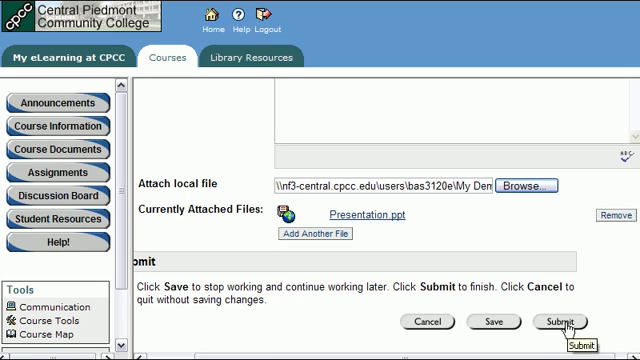
mouse_move(490, 321)
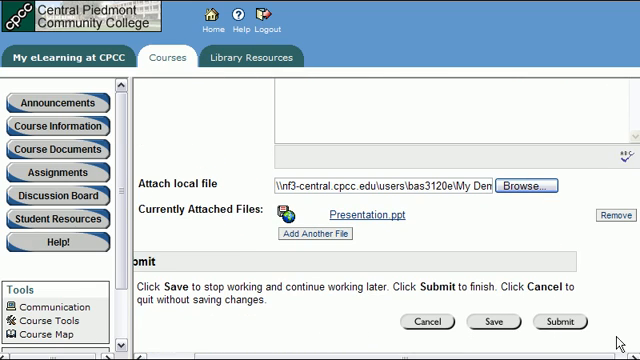
- Submit the Essay 1 assignment with its comment and attachments
click(559, 321)
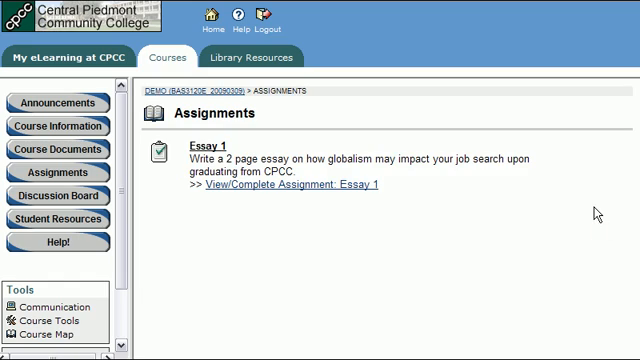
mouse_move(390, 30)
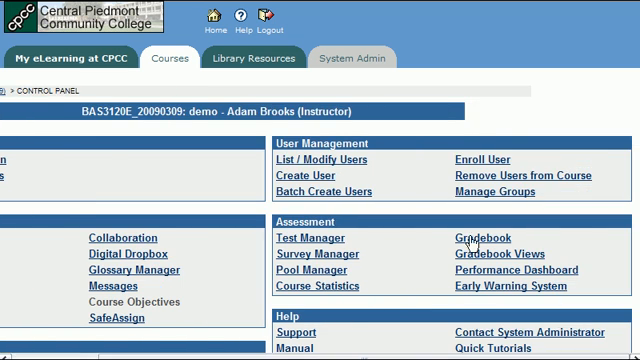
- Open the course Gradebook from the Control Panel to reach Essay 1 grading
click(481, 238)
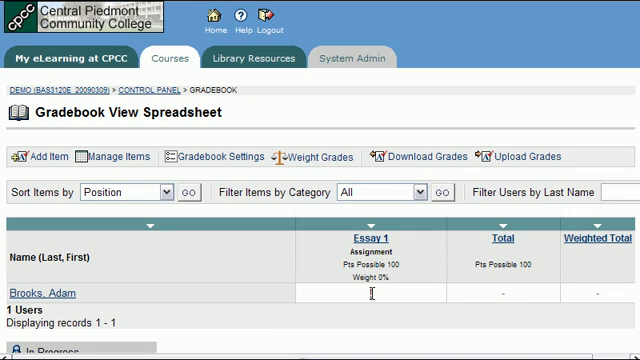
mouse_move(364, 300)
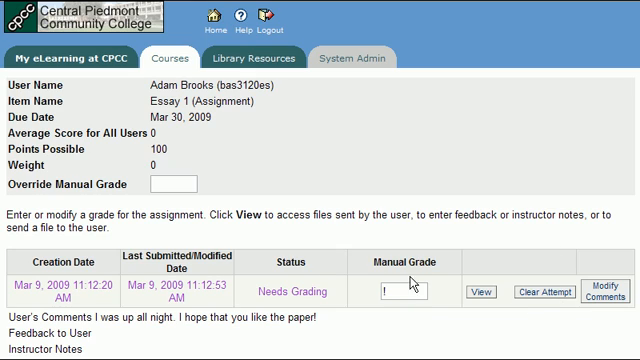
click(480, 291)
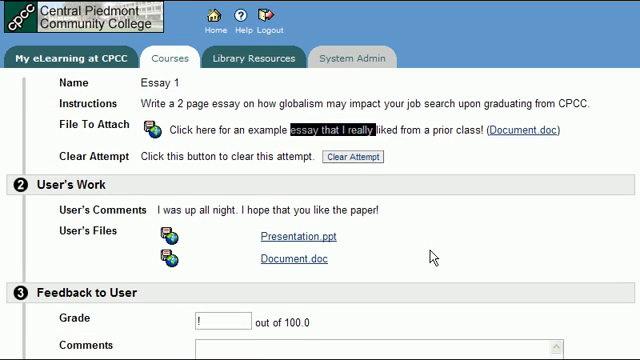
mouse_move(160, 212)
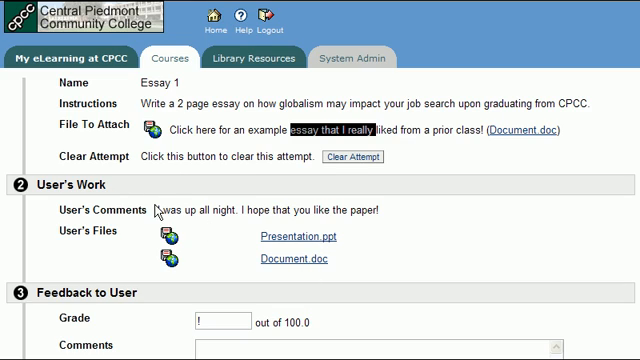
scroll(down, 3)
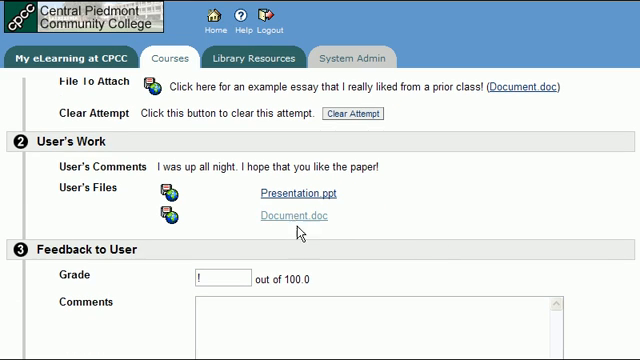
click(288, 216)
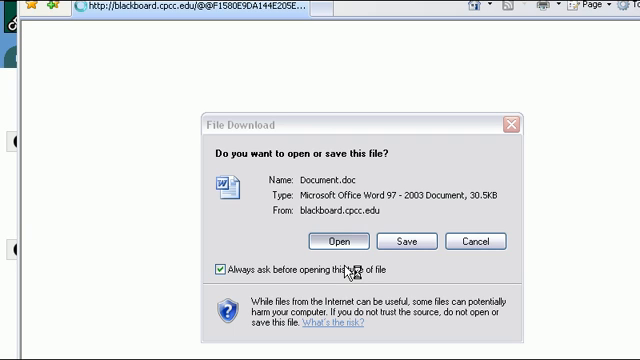
- Open Document.doc in Word and scroll through the essay
click(321, 241)
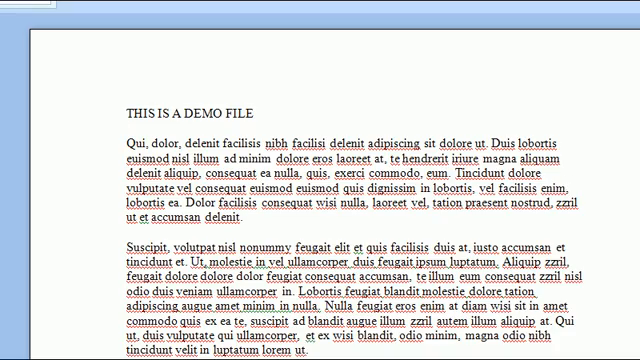
scroll(down, 3)
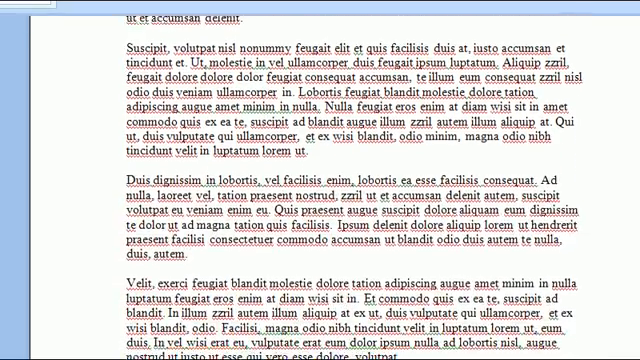
scroll(up, 3)
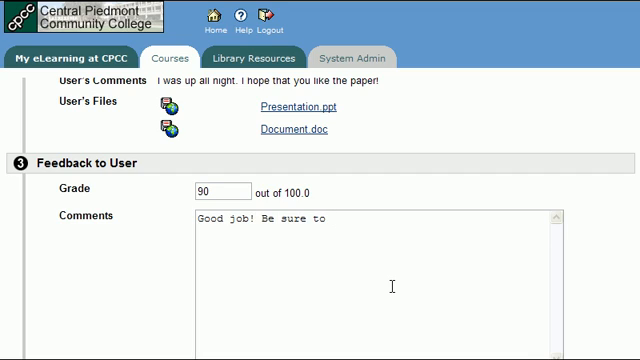
- Finish the comment "Good job! Be sure to cite your work next time."
text(cite your)
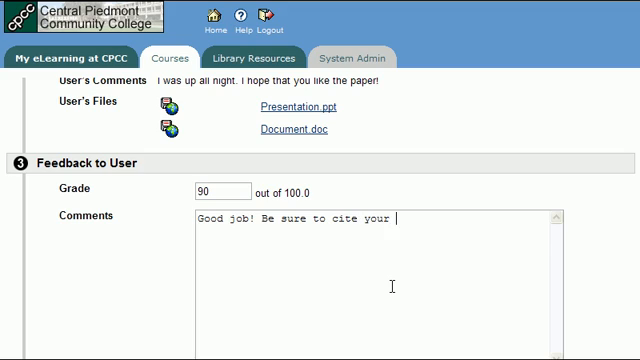
text(work next)
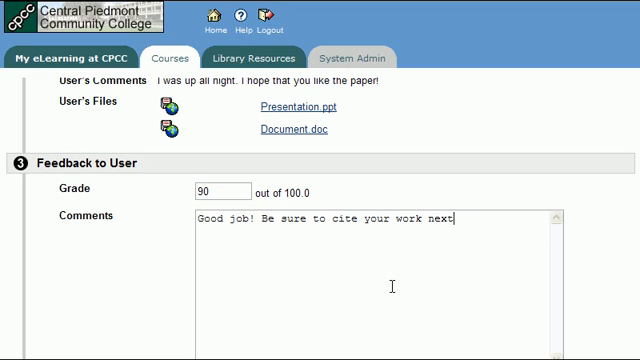
text(time.)
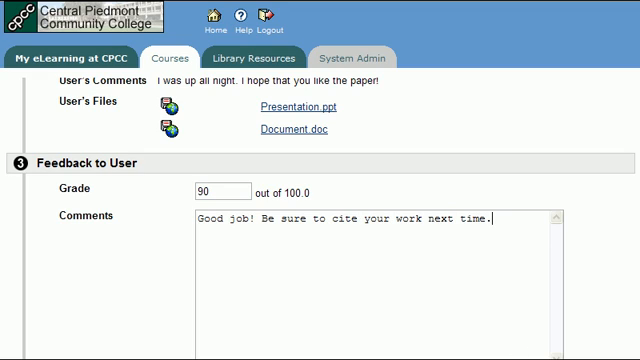
scroll(down, 3)
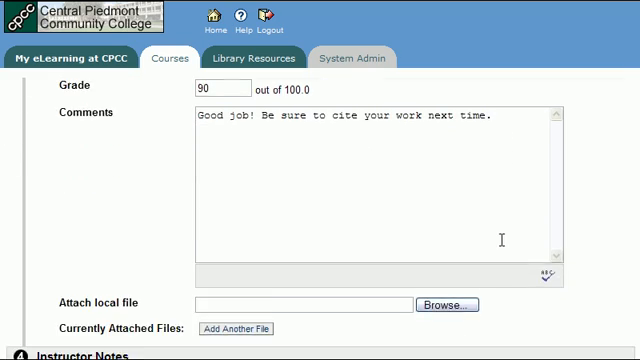
scroll(down, 3)
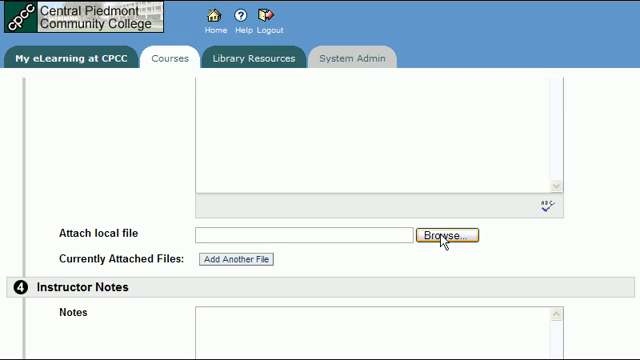
mouse_move(463, 238)
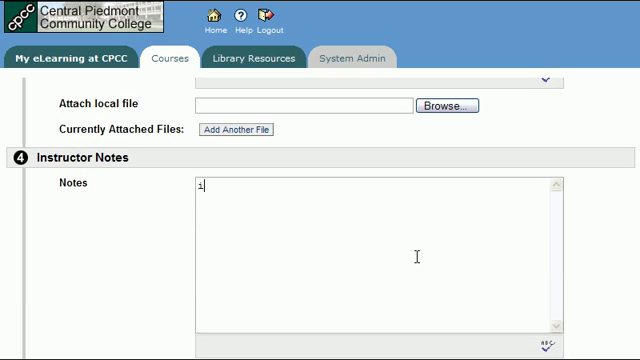
- Add "internal notes" as instructor notes, submit, and confirm the update
text(internal notes)
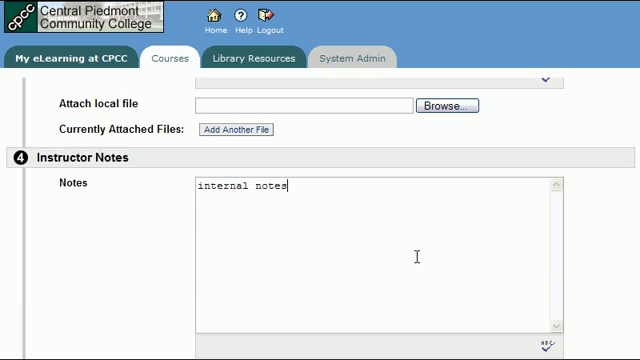
scroll(down, 3)
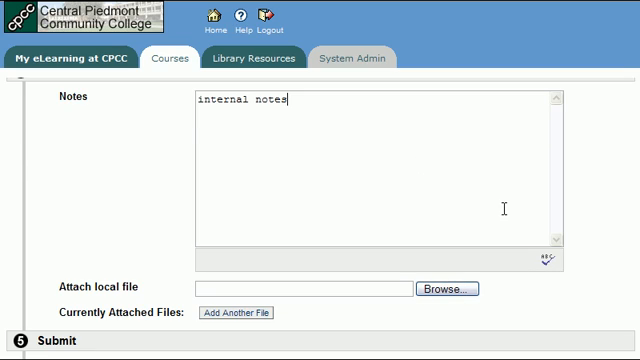
scroll(down, 3)
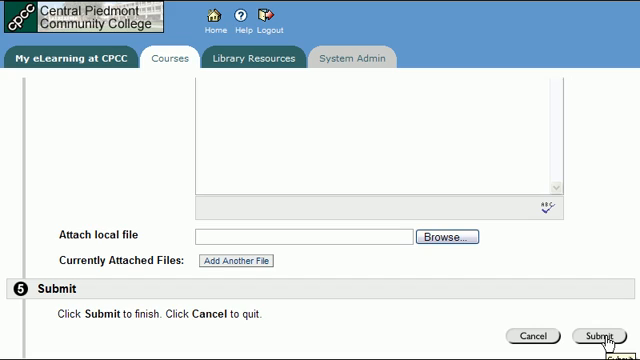
click(593, 335)
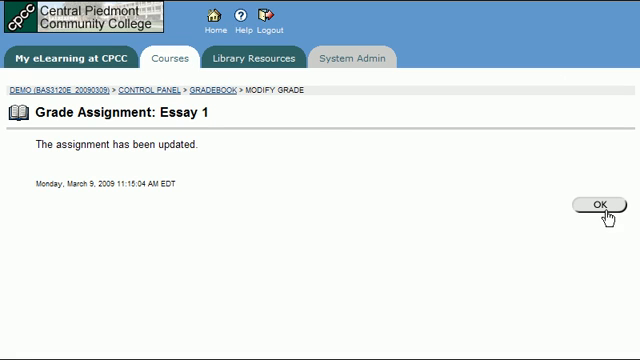
click(597, 204)
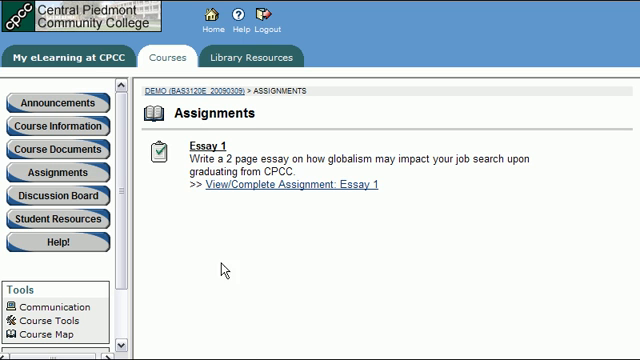
mouse_move(178, 178)
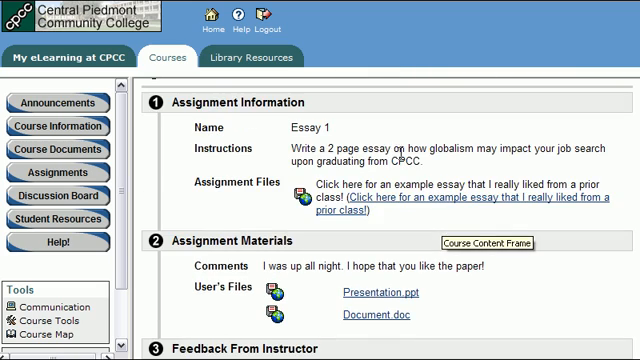
- Scroll the student's Essay 1 page down to the instructor feedback
scroll(down, 3)
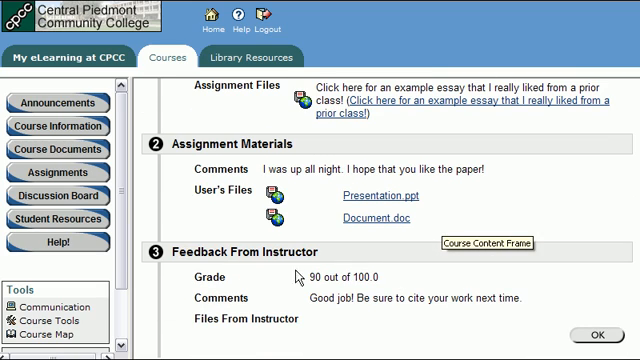